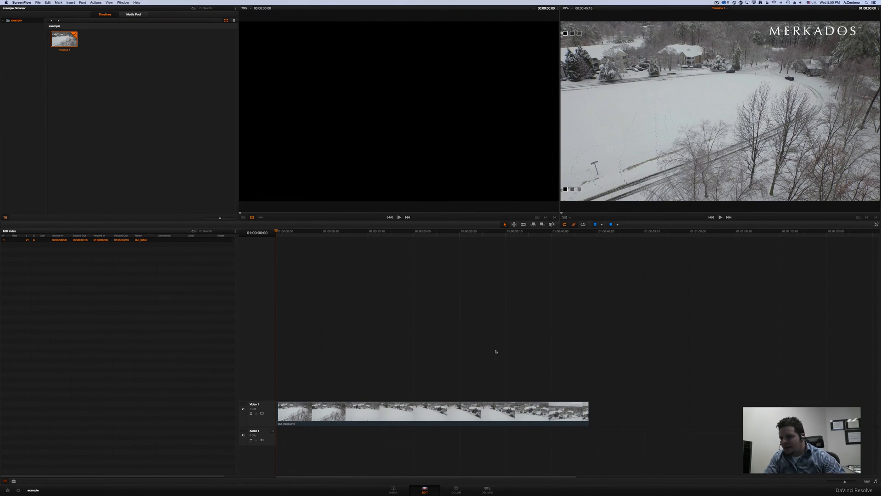
mouse_move(247, 102)
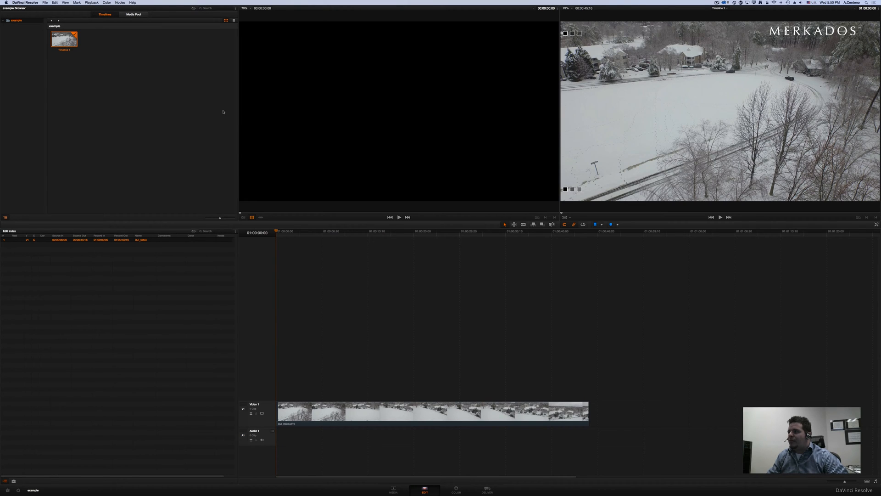
mouse_move(133, 80)
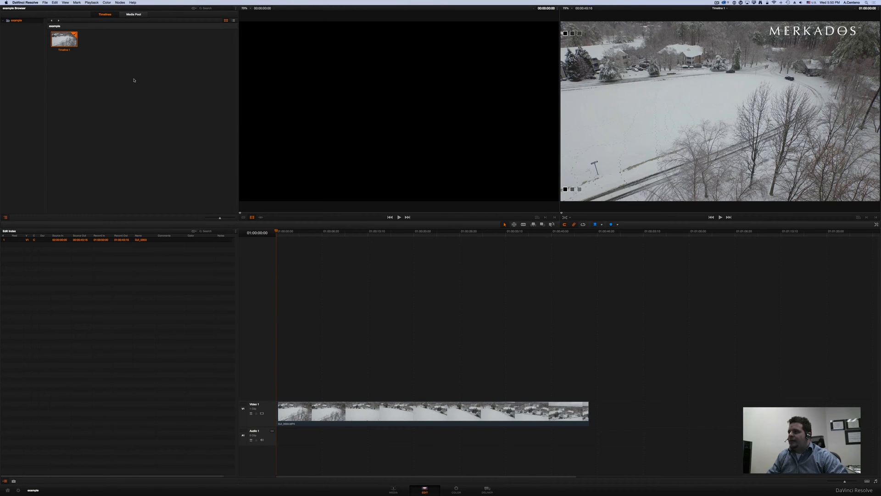
mouse_move(663, 114)
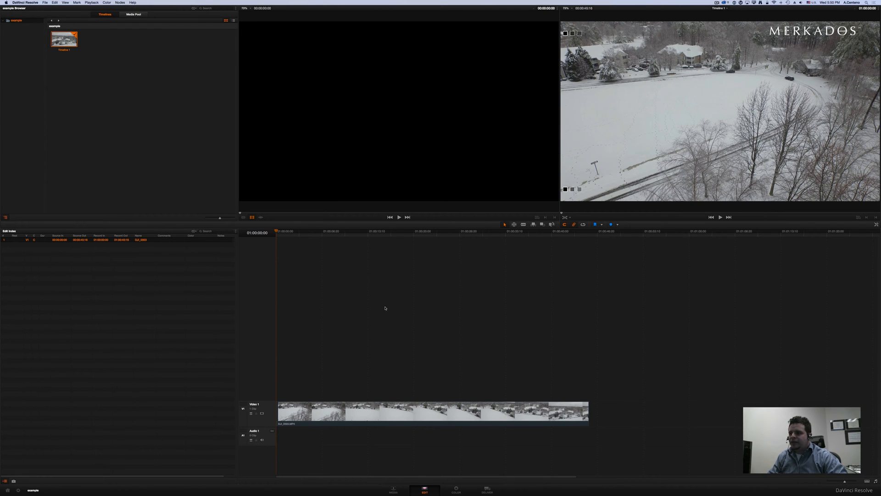
mouse_move(472, 449)
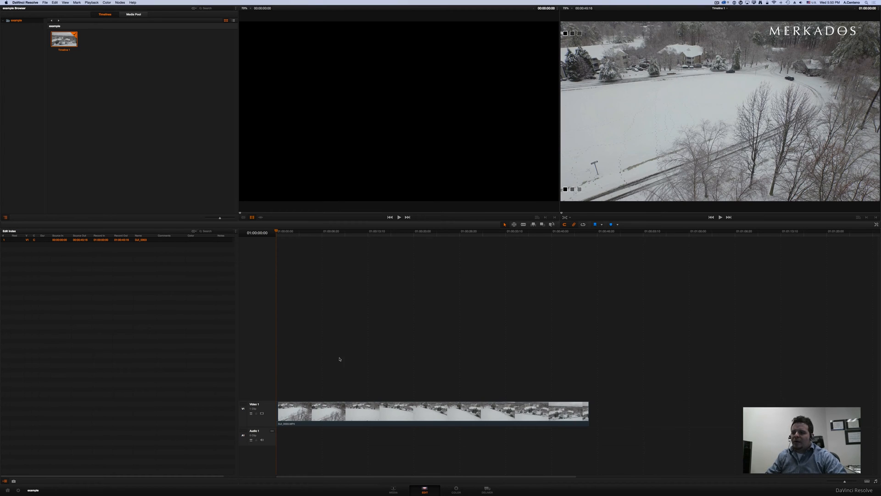
mouse_move(439, 442)
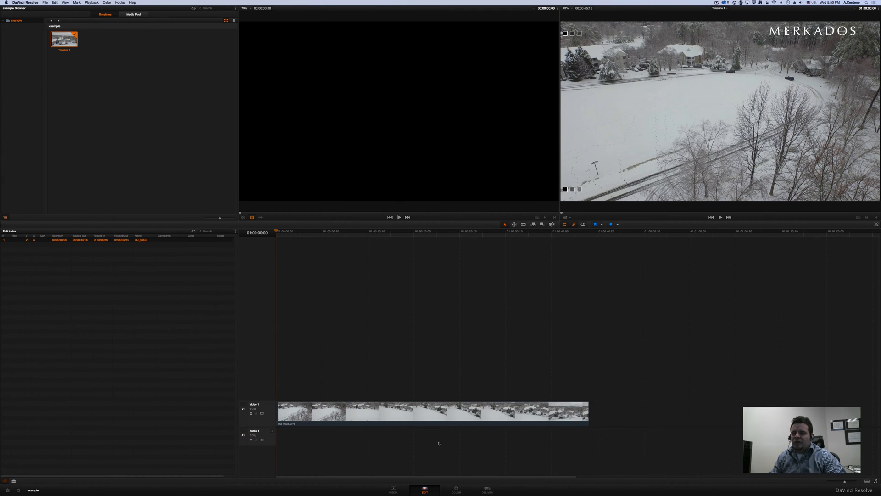
mouse_move(447, 462)
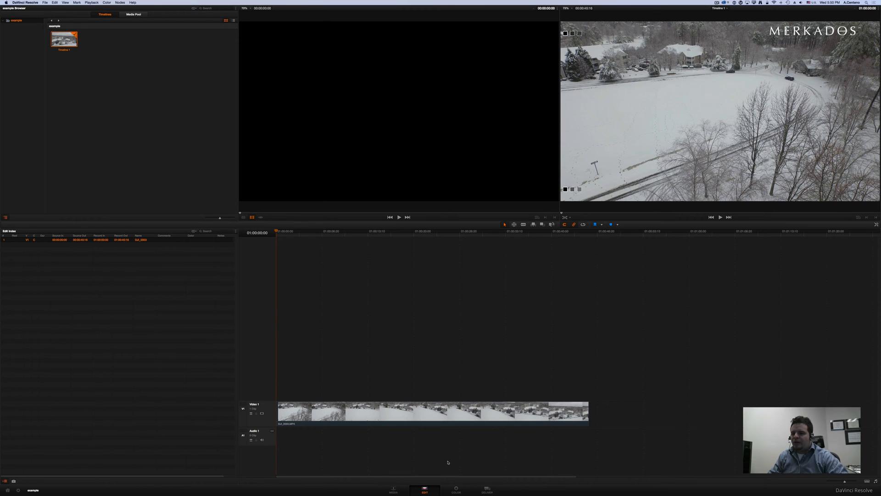
Move the drone snow clip from editing into the colour grading page.
click(456, 487)
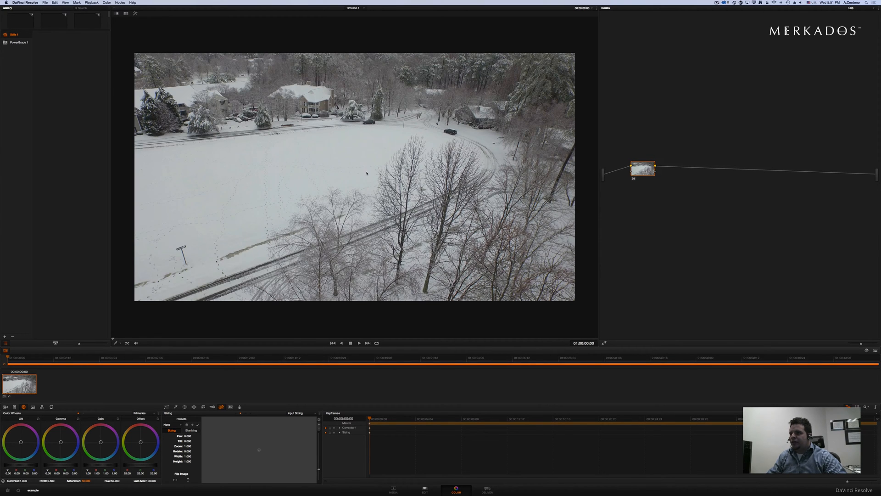
mouse_move(399, 146)
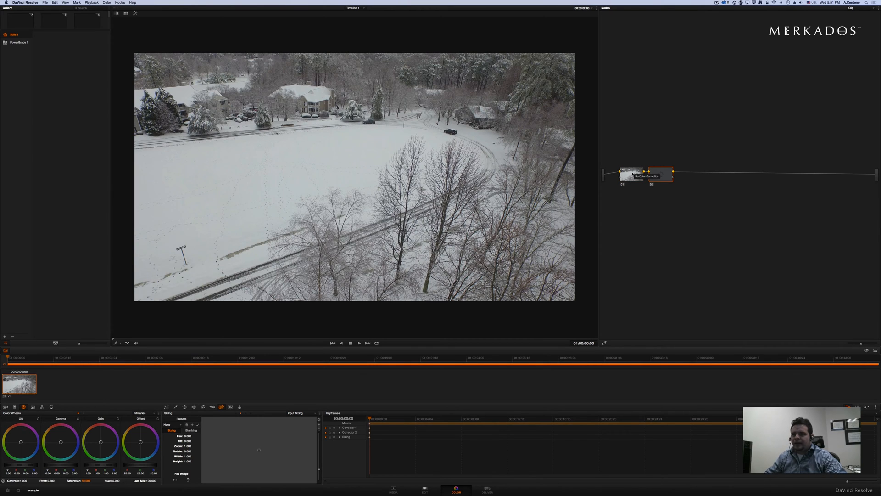
Label the new second node 'negative' and apply a film-emulation 3D LUT to it.
right_click(663, 173)
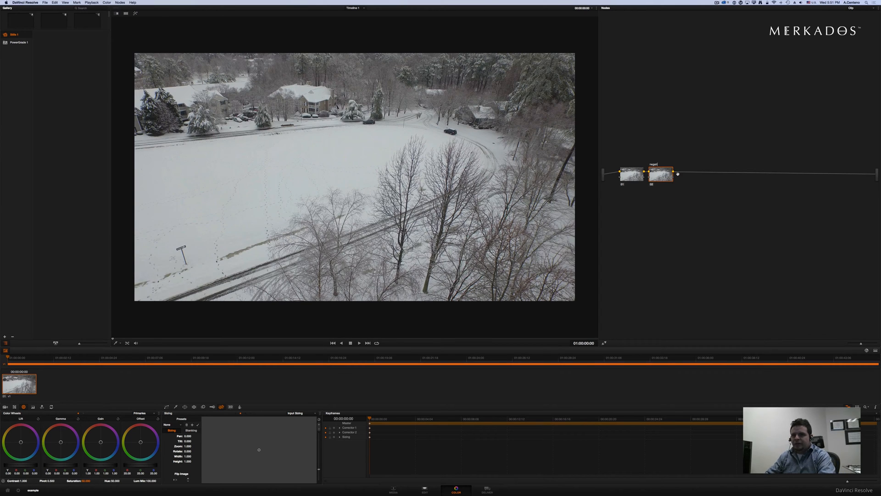
right_click(655, 174)
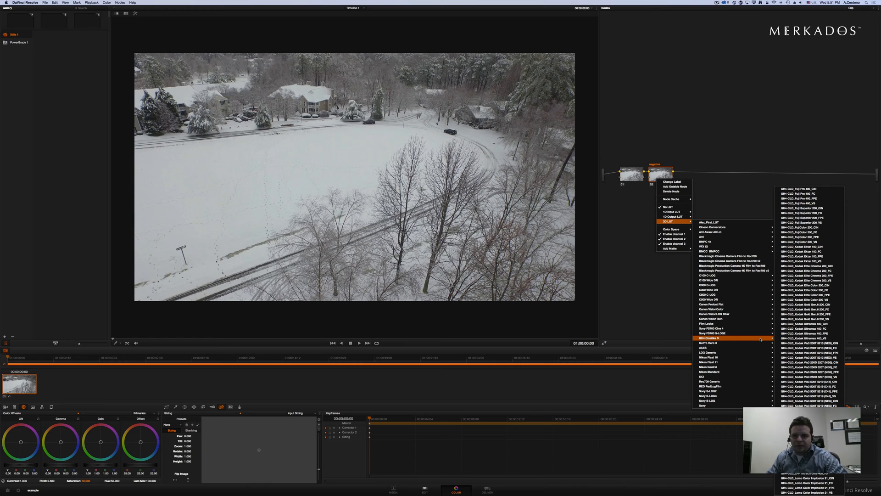
mouse_move(810, 343)
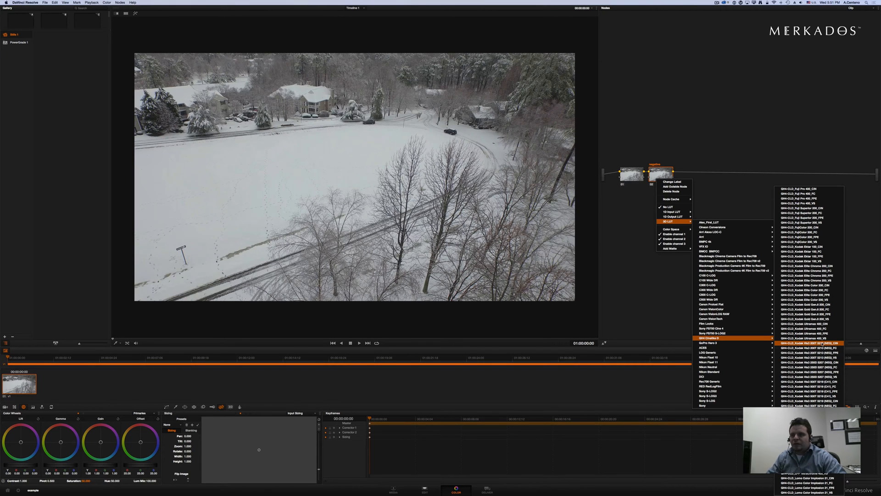
click(809, 343)
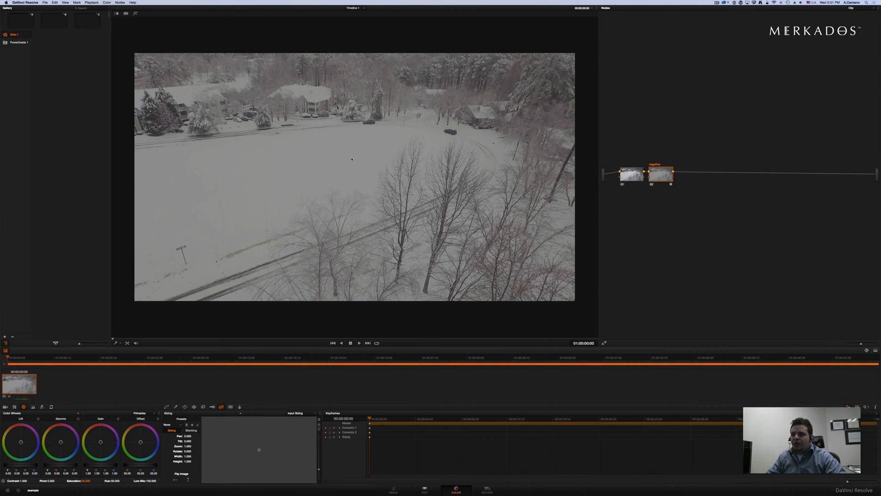
Add a third serial node after 'negative' and a final node at the chain's end.
click(660, 175)
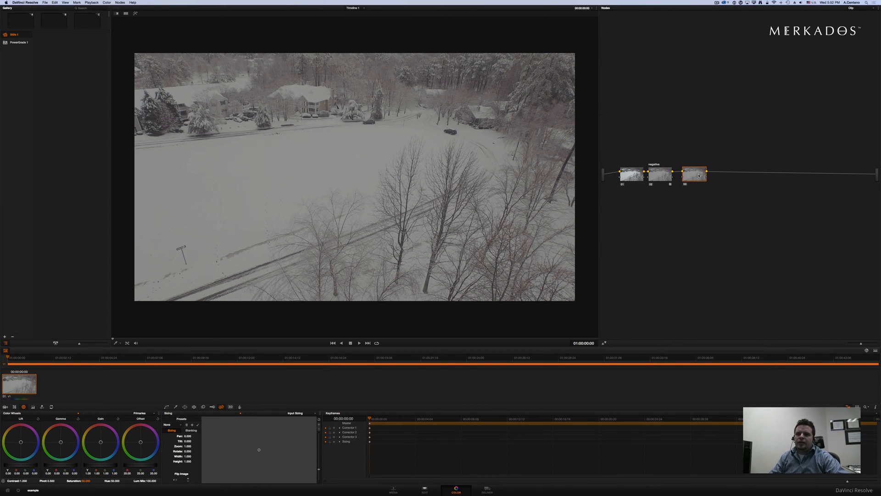
mouse_move(694, 174)
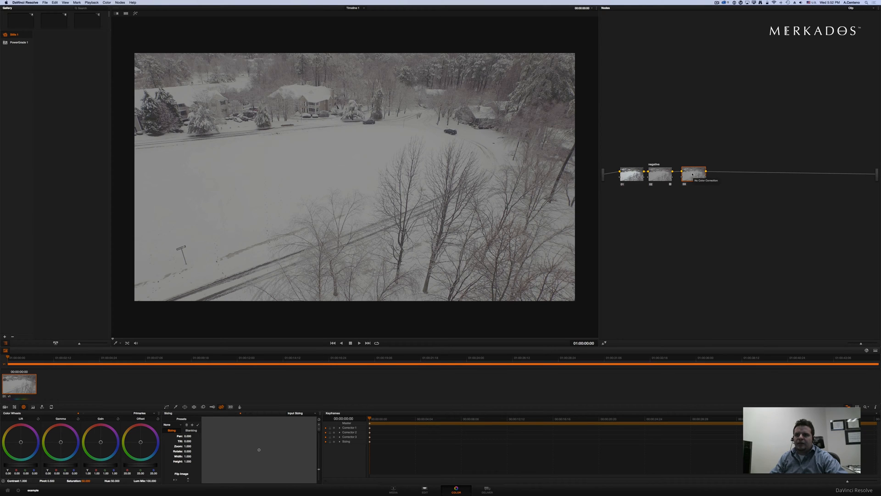
click(120, 2)
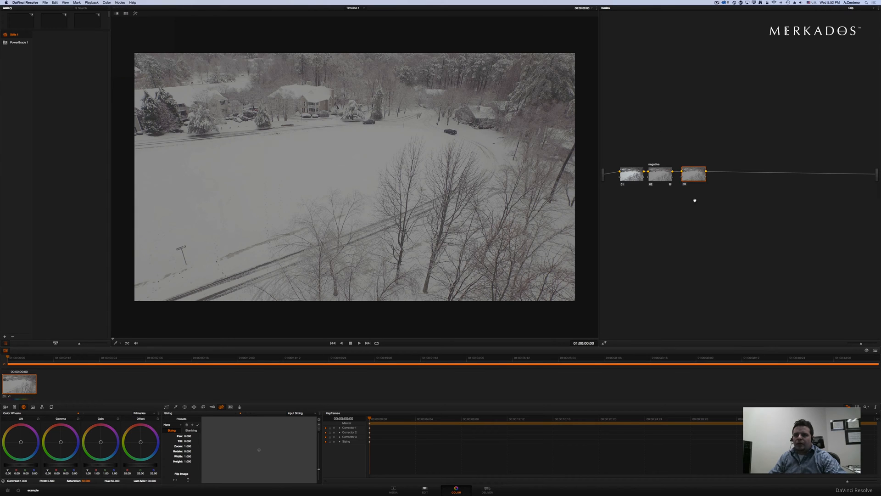
mouse_move(682, 203)
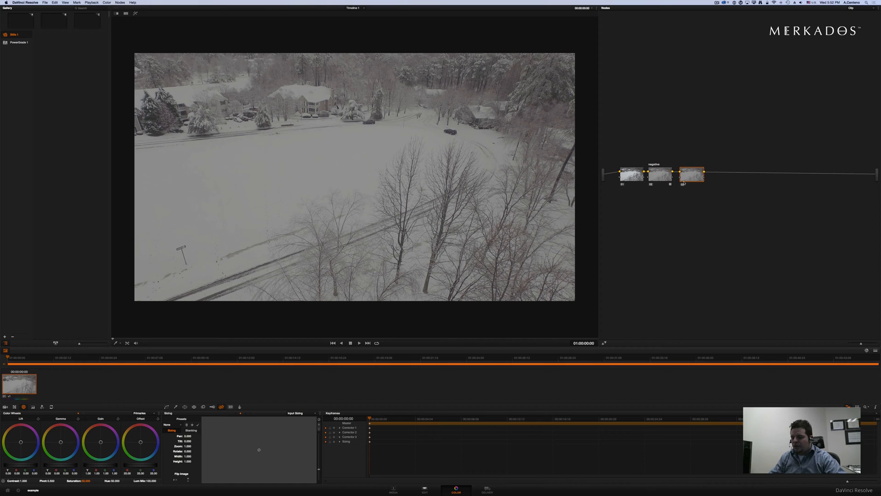
mouse_move(691, 174)
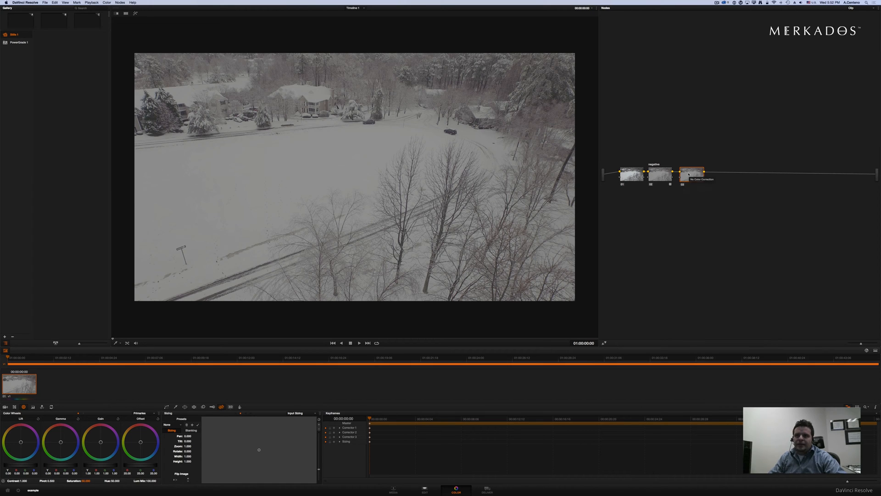
click(692, 173)
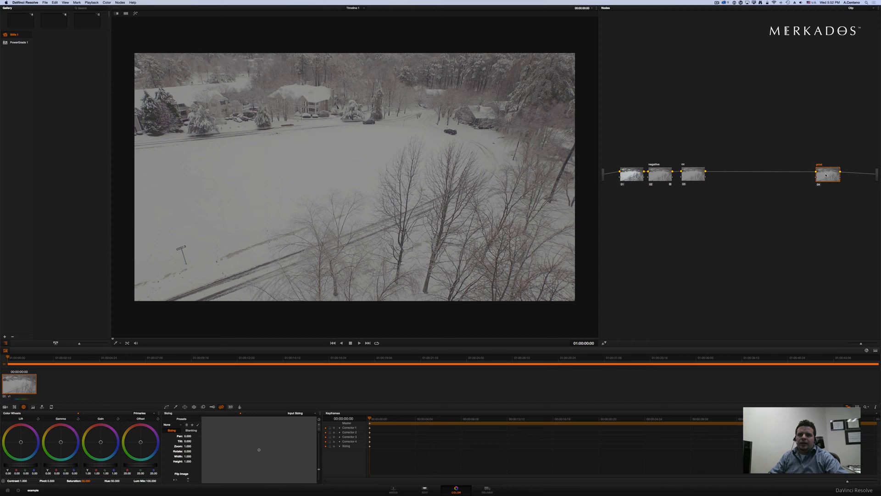
Bring up the film-print LUT choices for the final node at the chain's end.
right_click(828, 175)
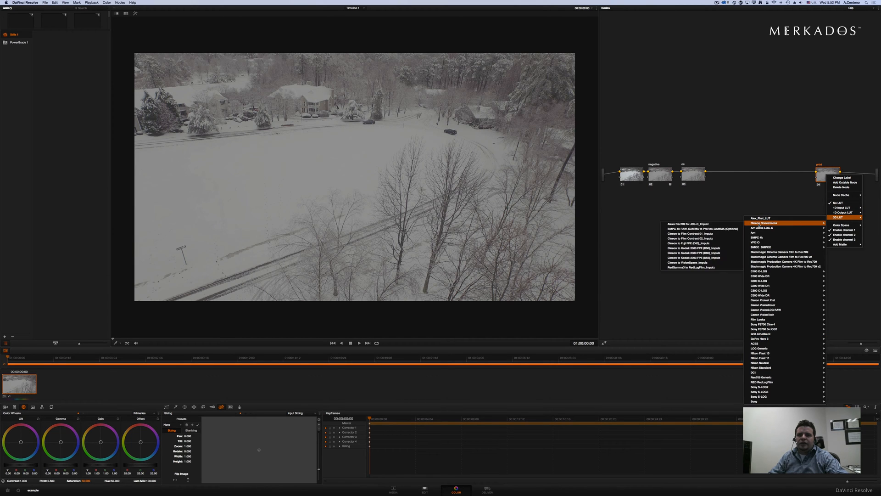
mouse_move(694, 253)
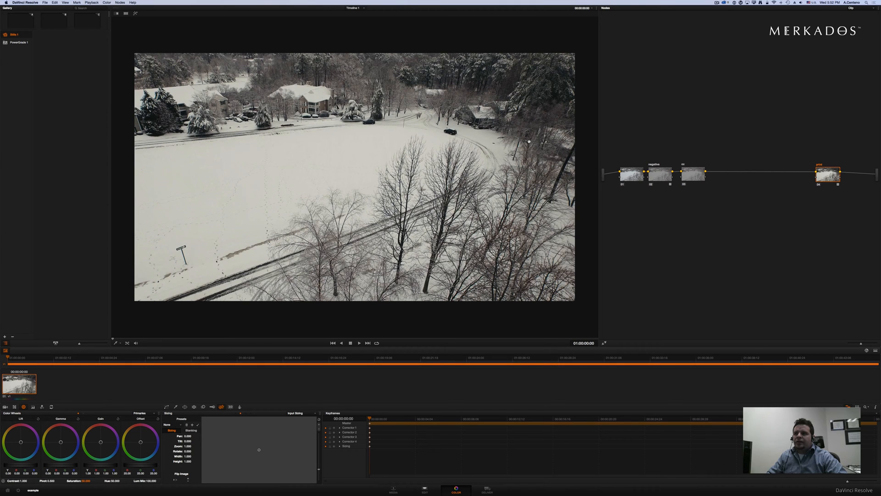
mouse_move(591, 160)
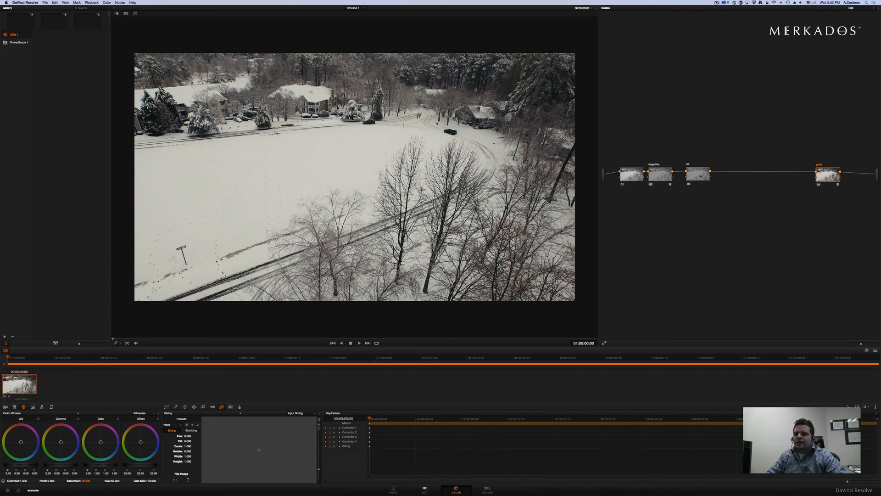
Add two serial nodes after node 3, giving five nodes ahead of 'print'.
click(700, 174)
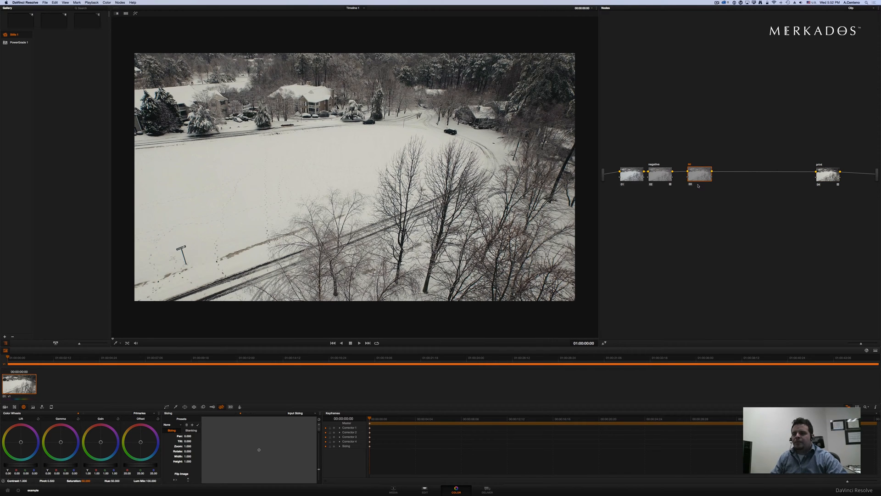
mouse_move(699, 175)
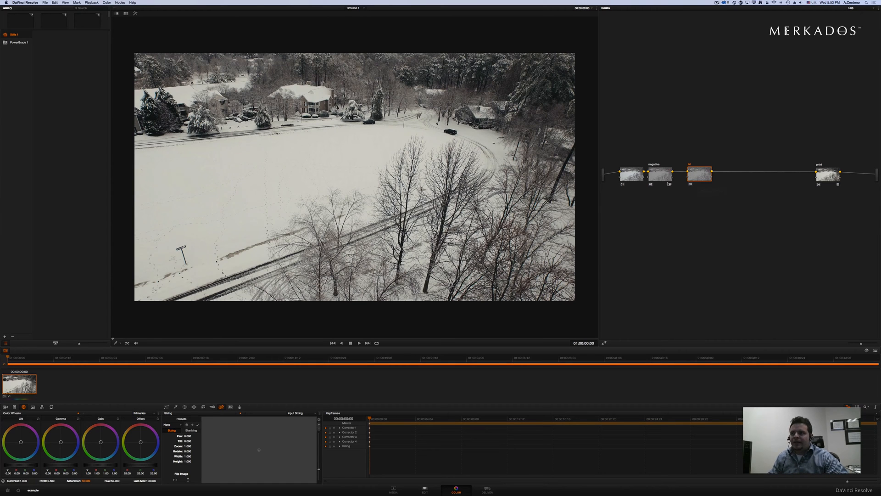
click(700, 175)
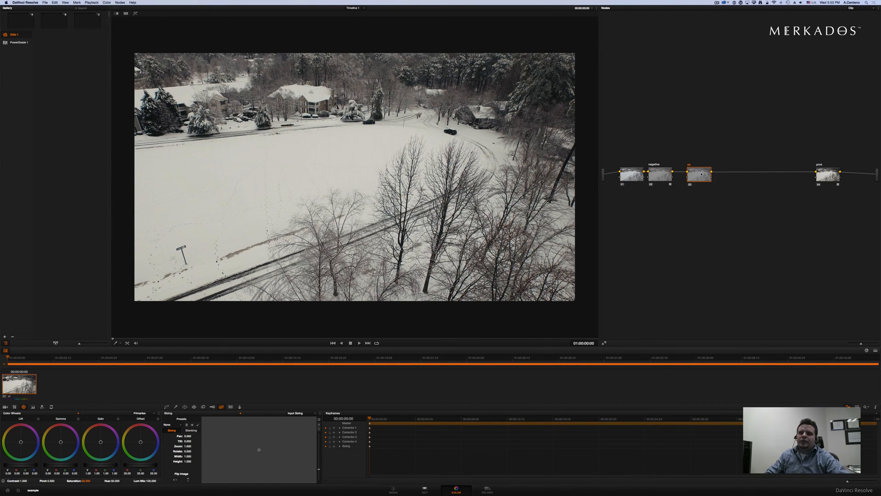
mouse_move(700, 175)
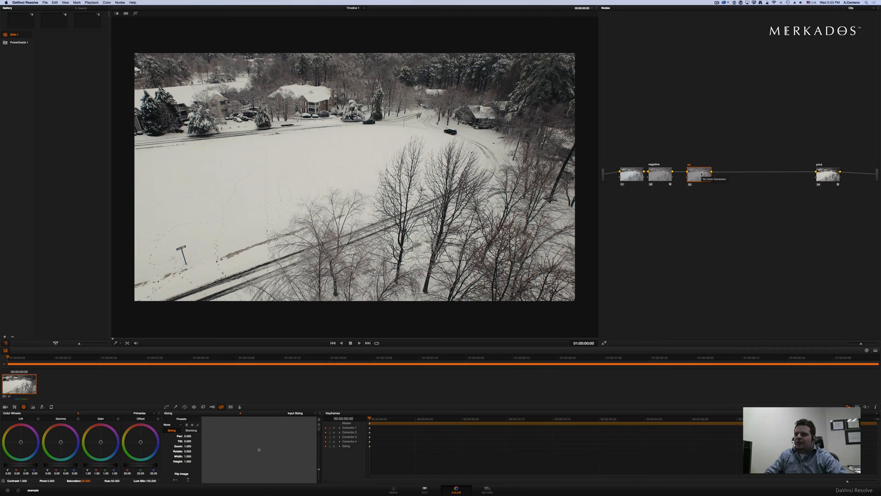
click(700, 174)
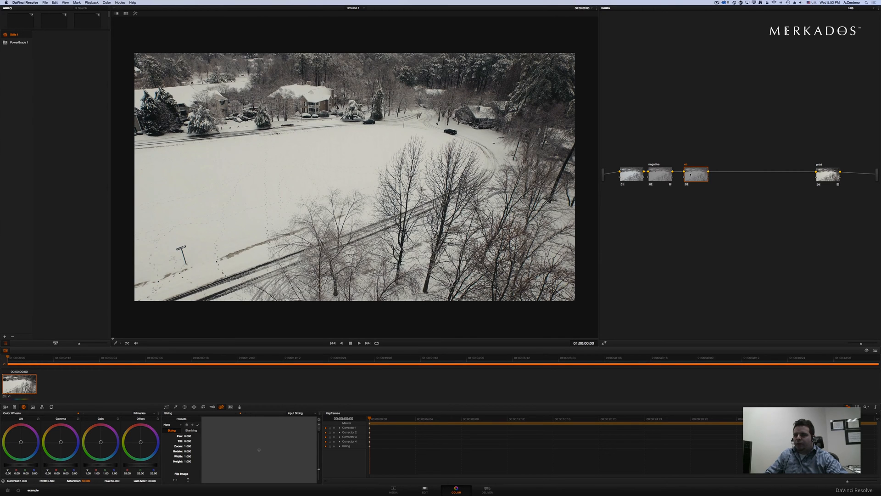
mouse_move(696, 176)
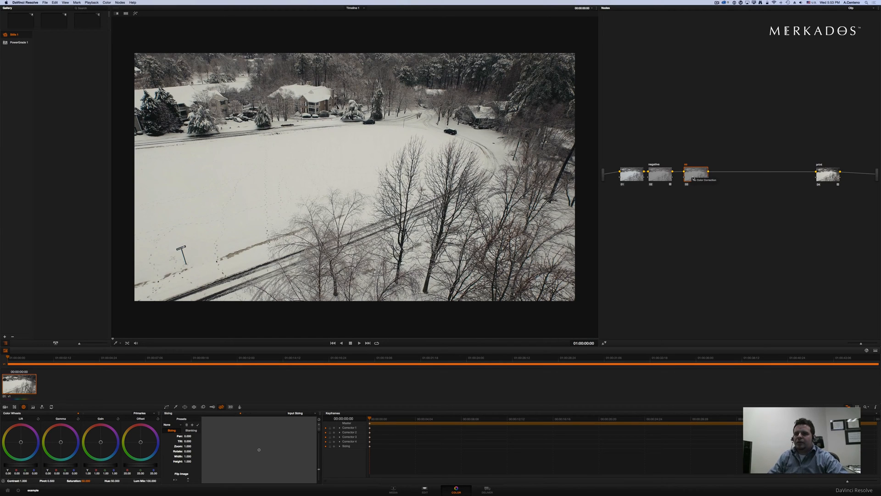
click(695, 174)
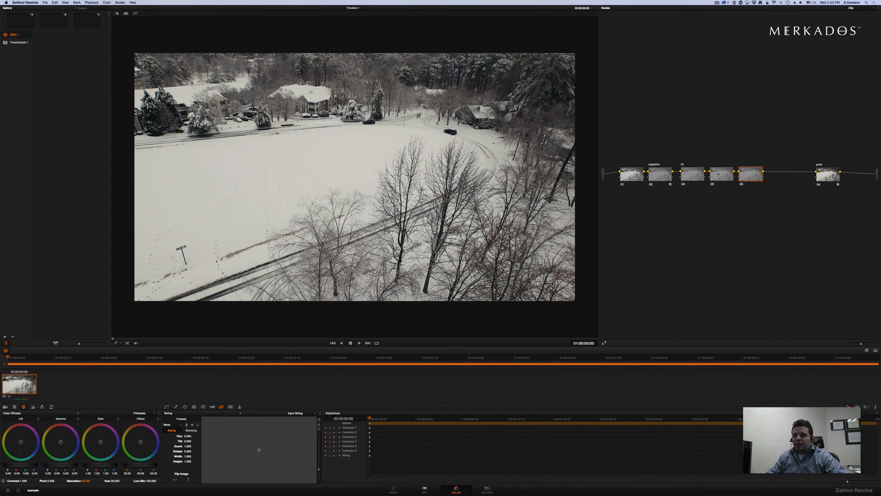
Label the two newest nodes 'shadows' and 'high'.
click(723, 173)
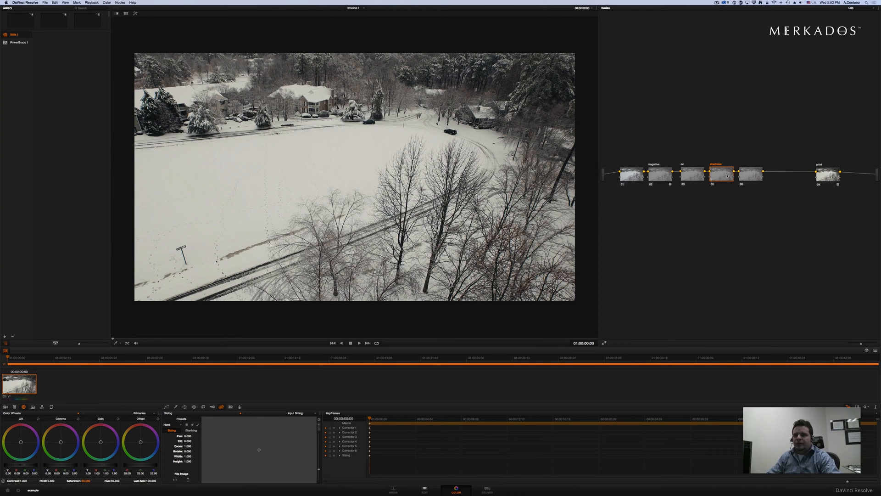
right_click(752, 174)
text(high)
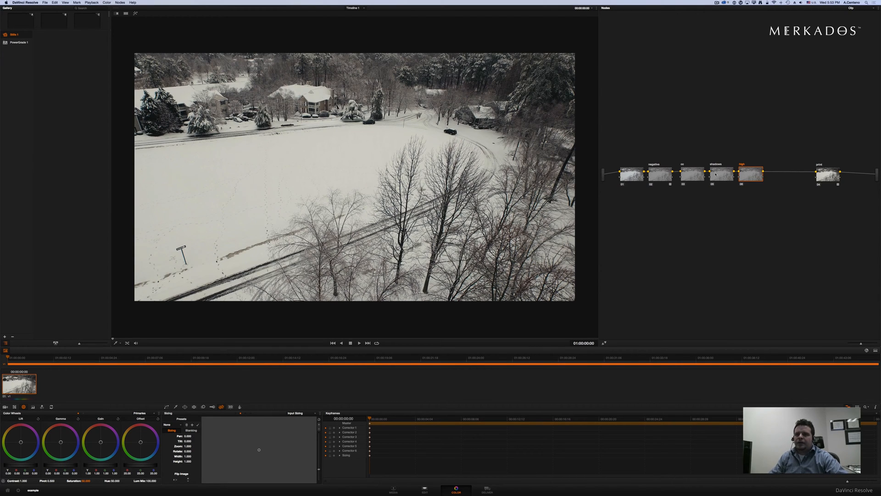
click(721, 175)
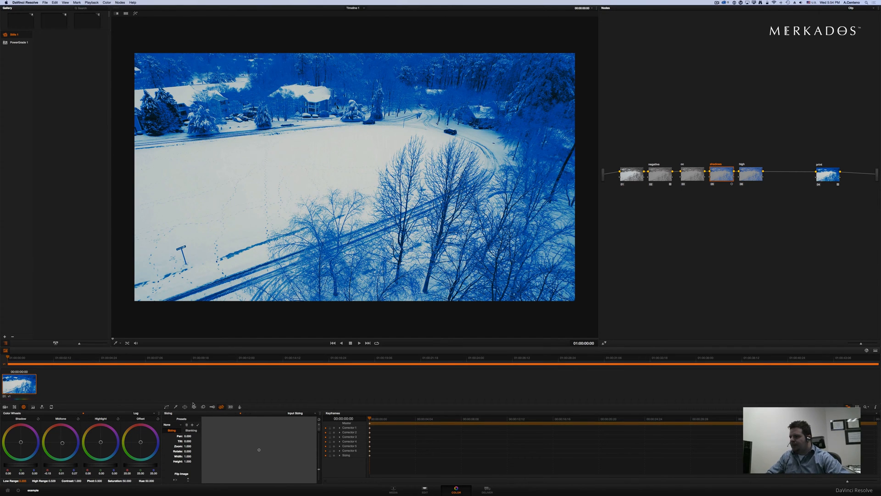
Lower the shadows node's Key Output Gain to leave only a subtle cool tint.
click(212, 406)
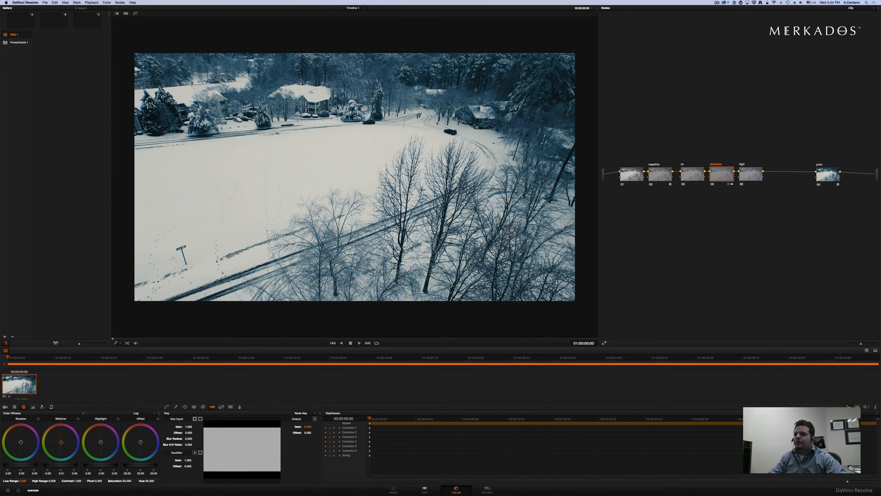
Warm the 'high' node's Log Highlights so snow reads cream against teal shadows.
click(750, 175)
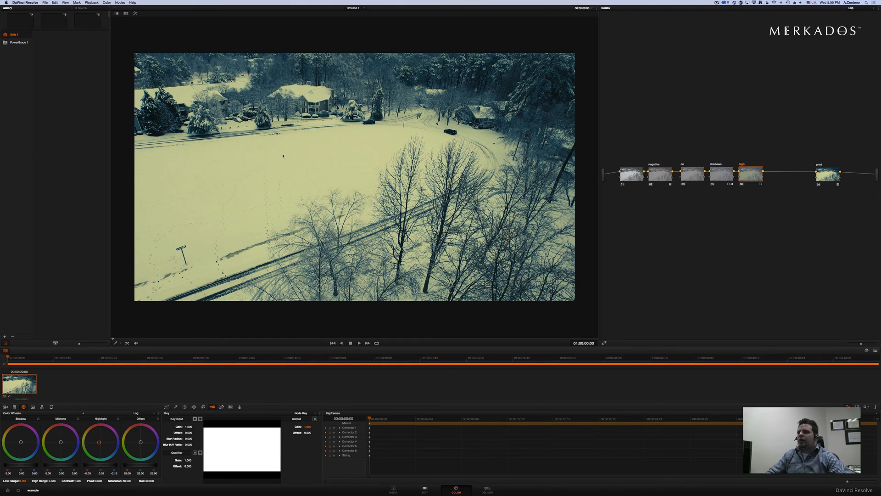
click(717, 172)
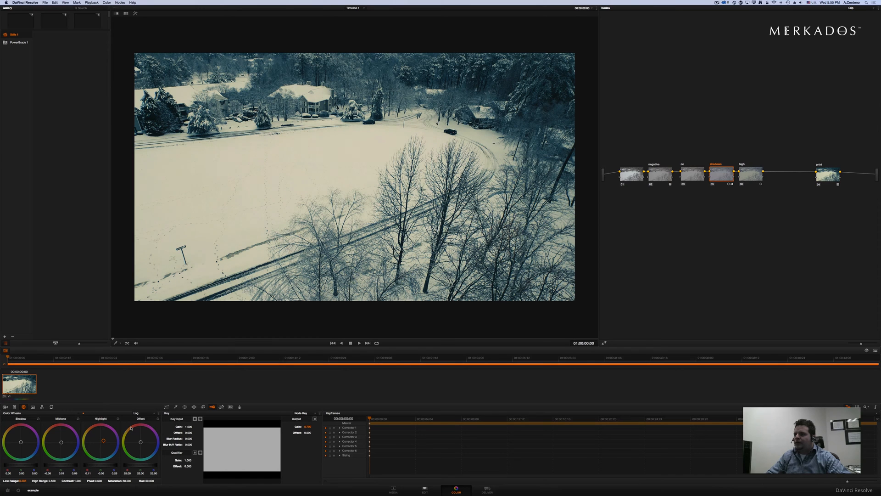
mouse_move(361, 159)
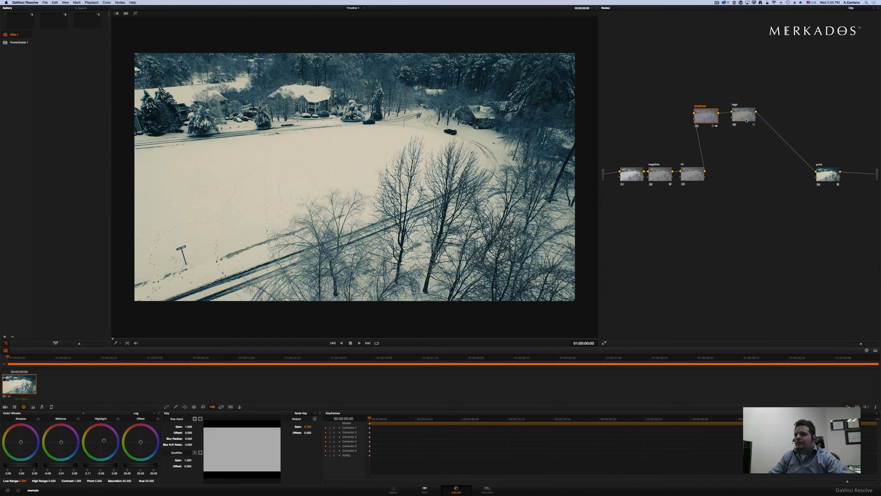
Space the 'shadows' and 'high' nodes along the raised branch above node 3.
click(708, 114)
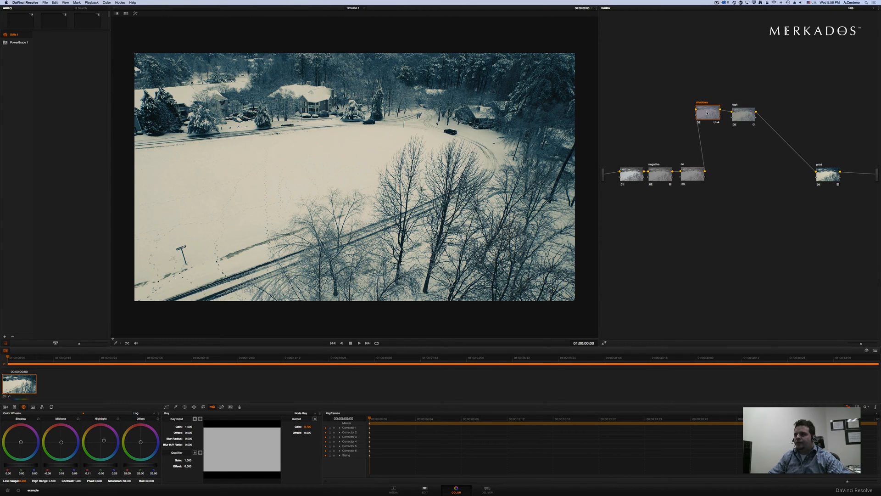
click(743, 111)
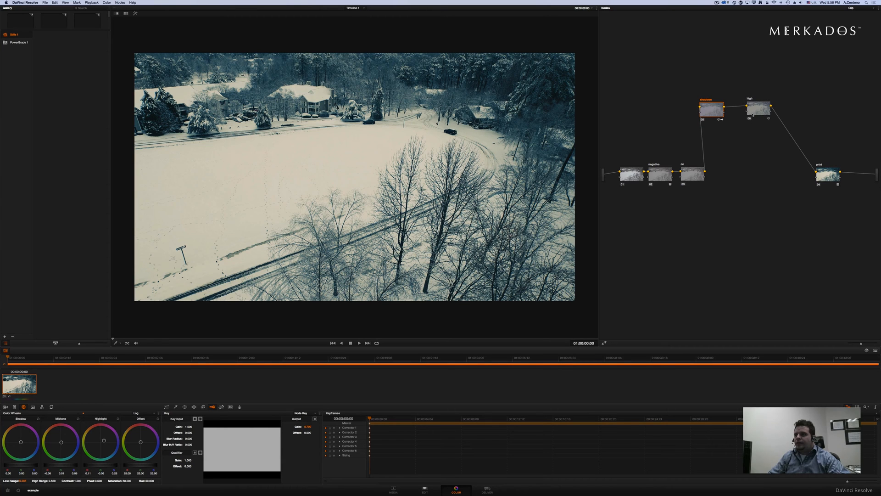
click(713, 109)
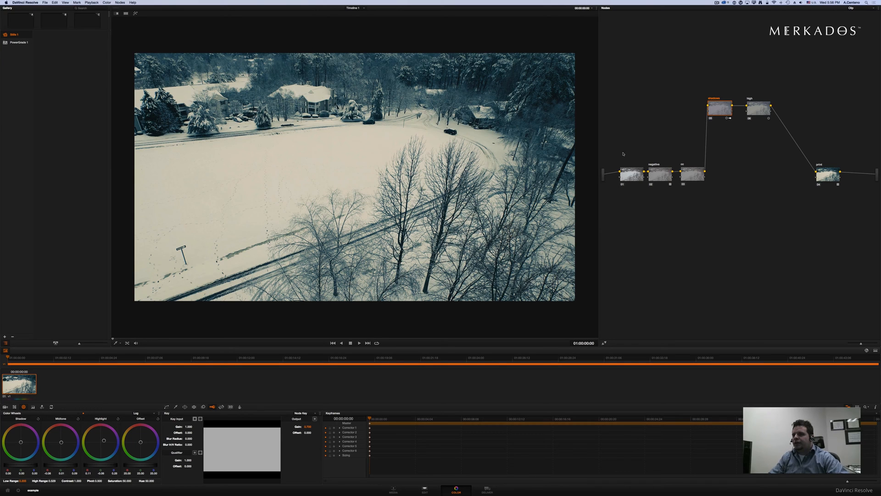
mouse_move(363, 145)
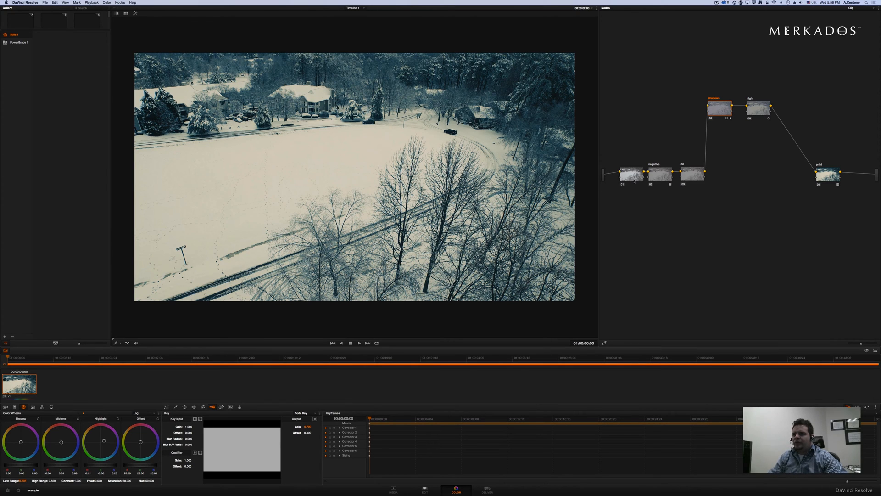
click(694, 175)
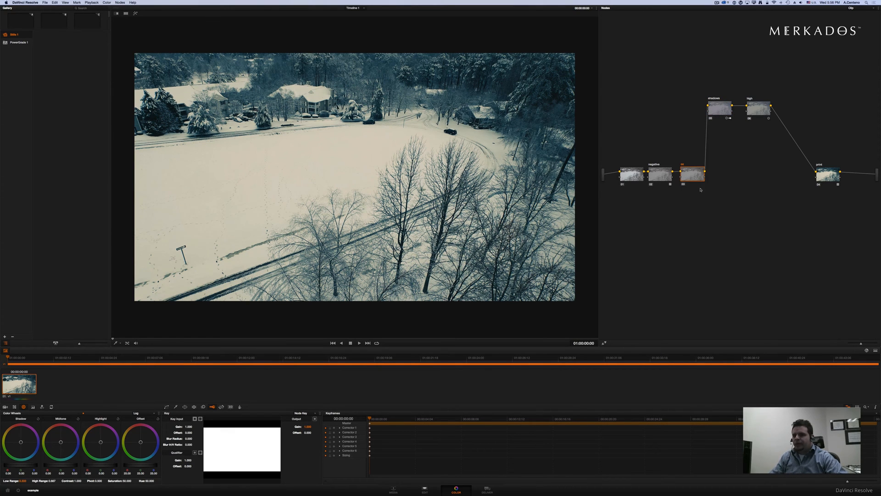
Add a Layer Mixer feeding 'print', remove the stray link, and relabel the new lower node.
right_click(700, 189)
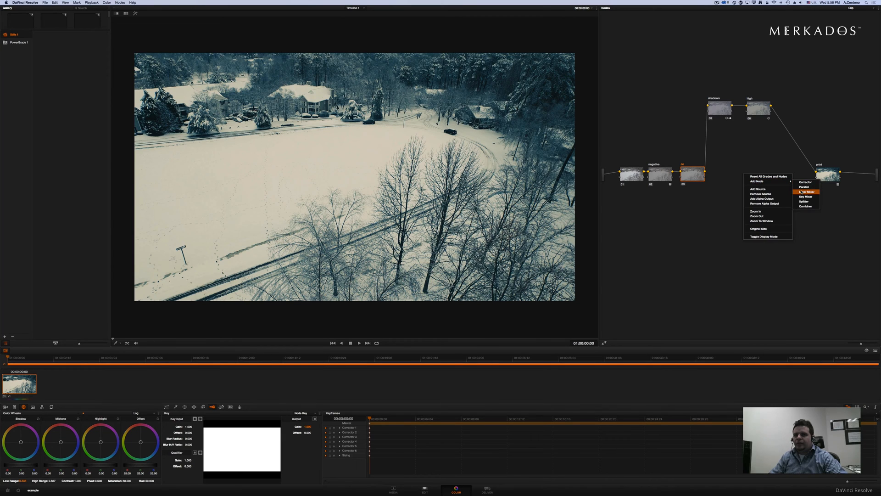
click(807, 192)
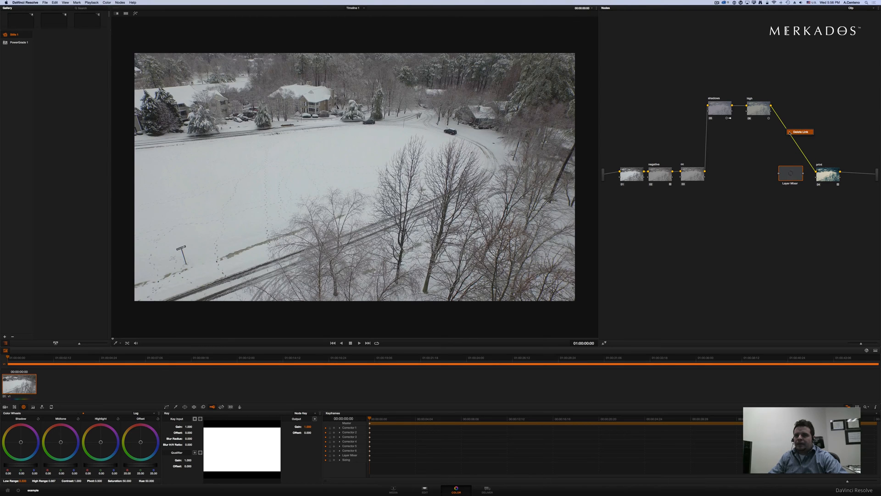
click(800, 131)
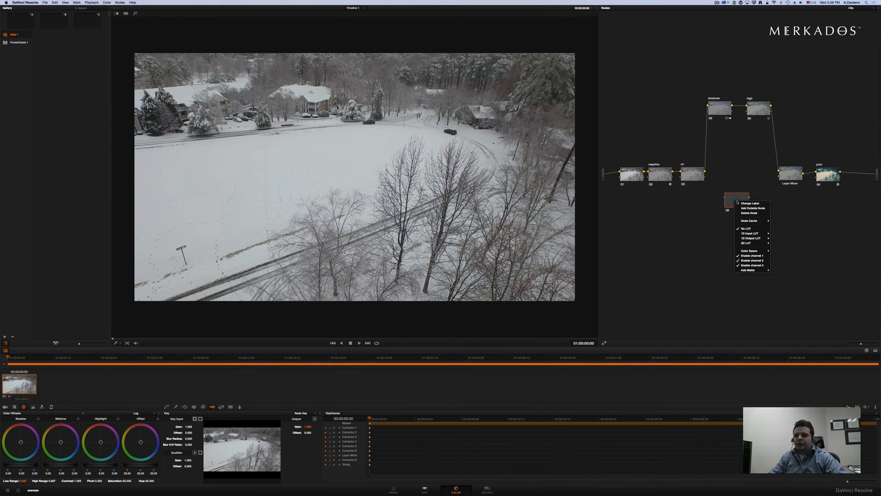
click(751, 202)
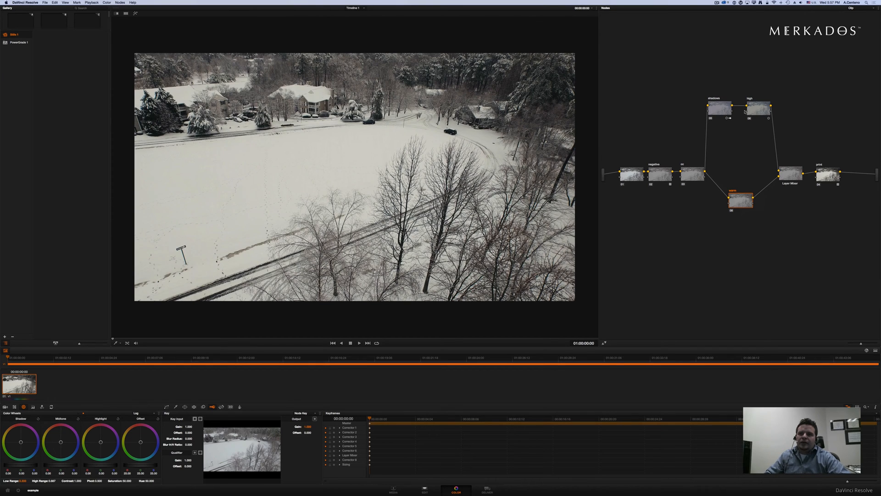
mouse_move(773, 182)
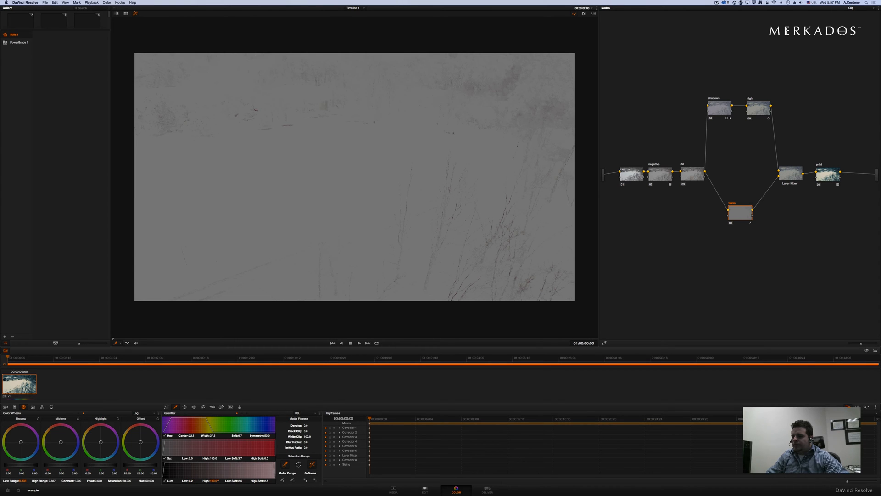
mouse_move(317, 396)
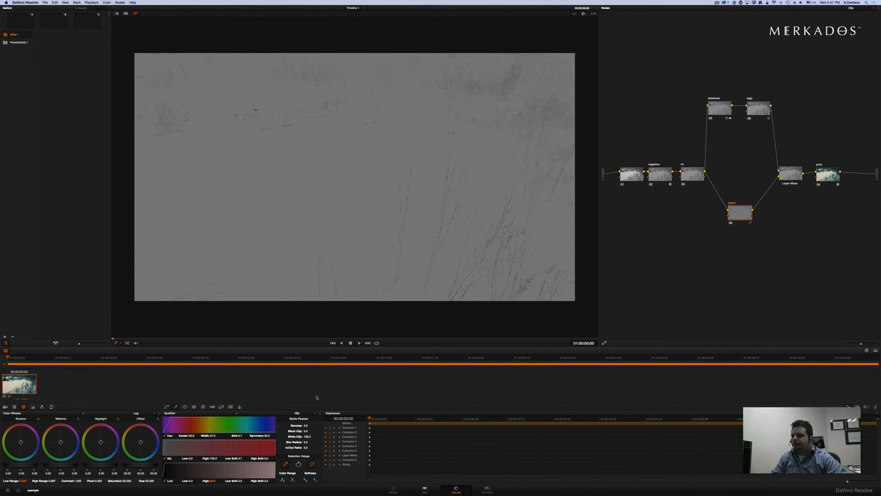
mouse_move(296, 396)
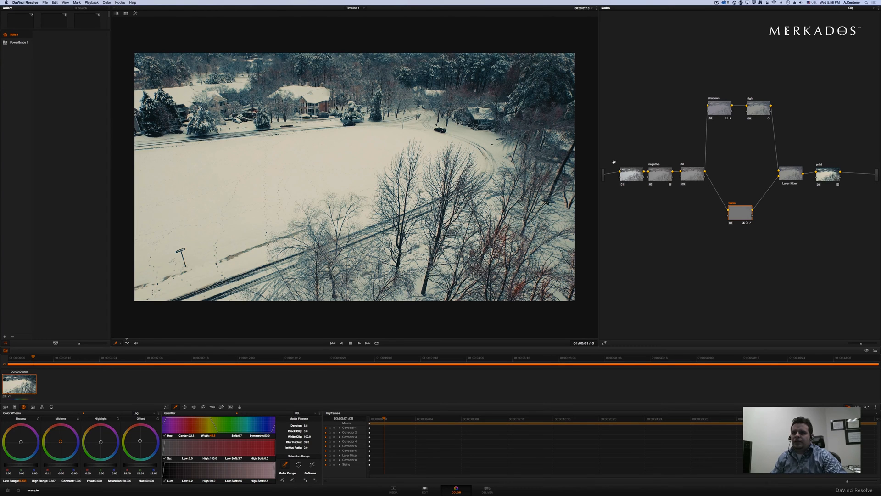
Tidy the node layout and add a new node branching off the first node.
click(758, 110)
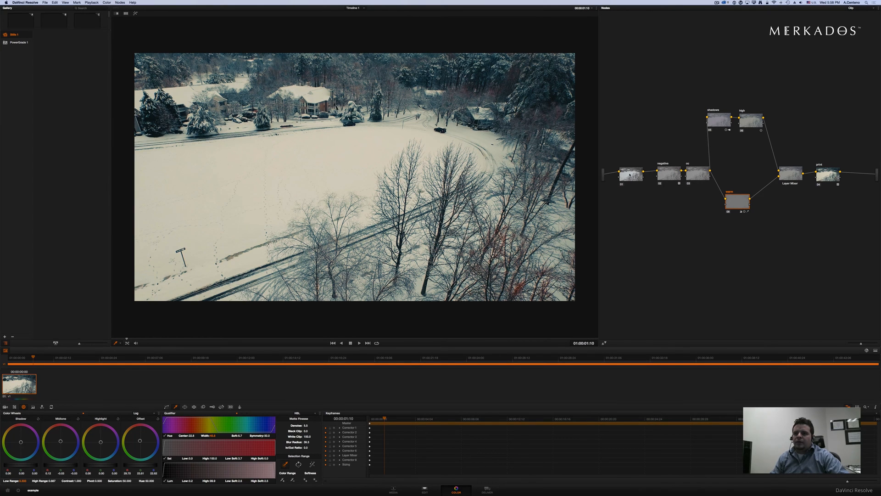
click(620, 174)
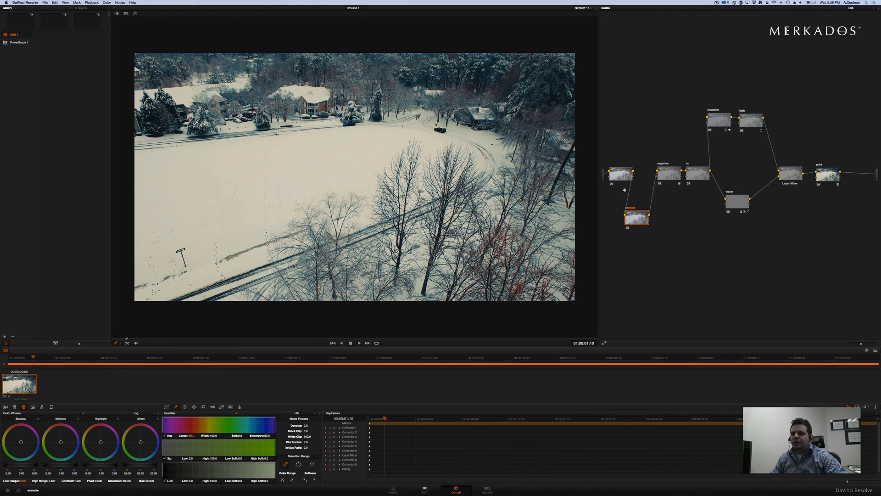
Apply Neat Video Reduce Noise to the new node, build the profile from a snow sample and apply it.
click(637, 216)
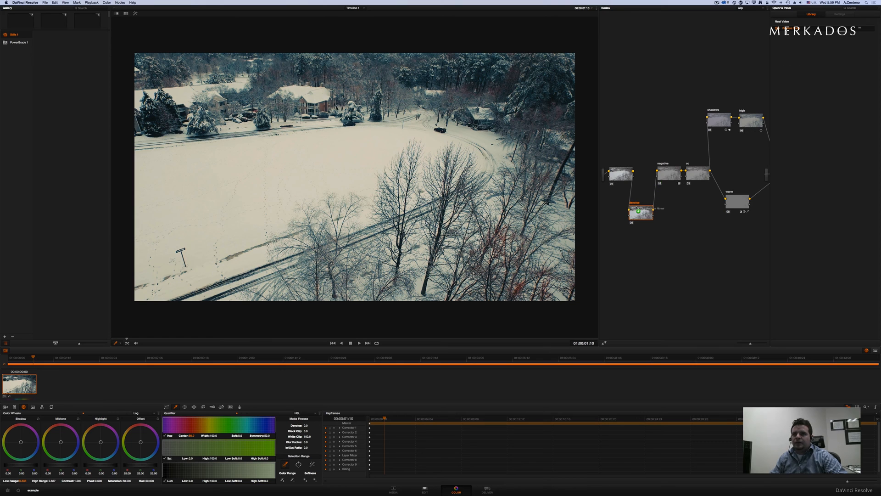
click(840, 14)
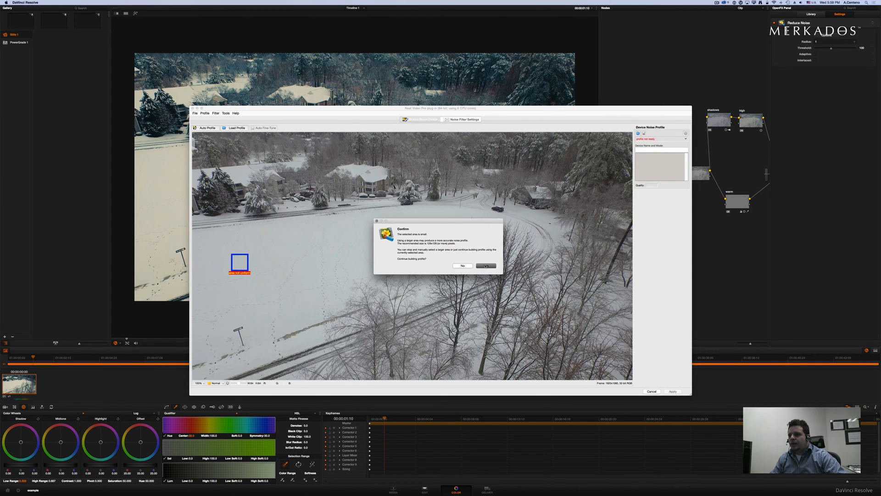
click(485, 265)
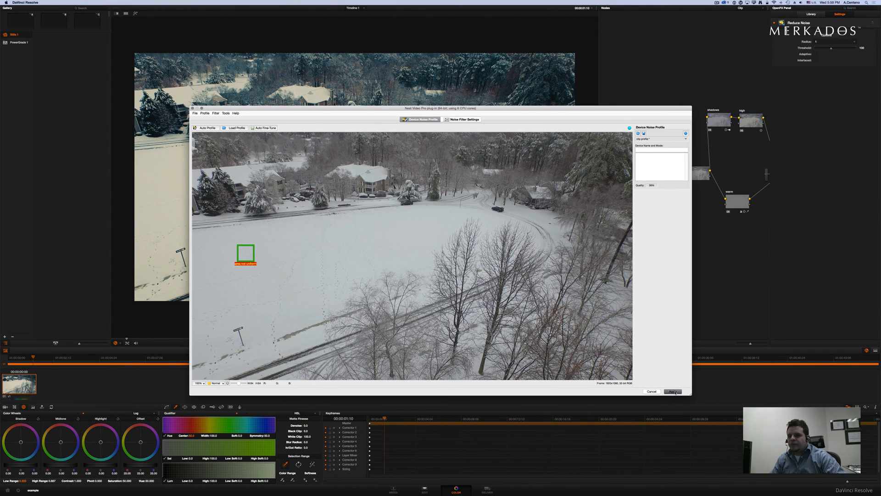
click(672, 391)
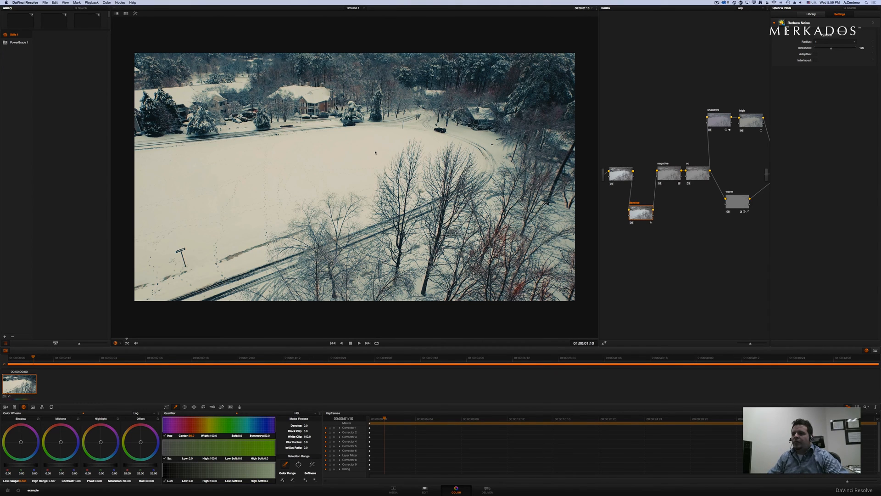
mouse_move(812, 187)
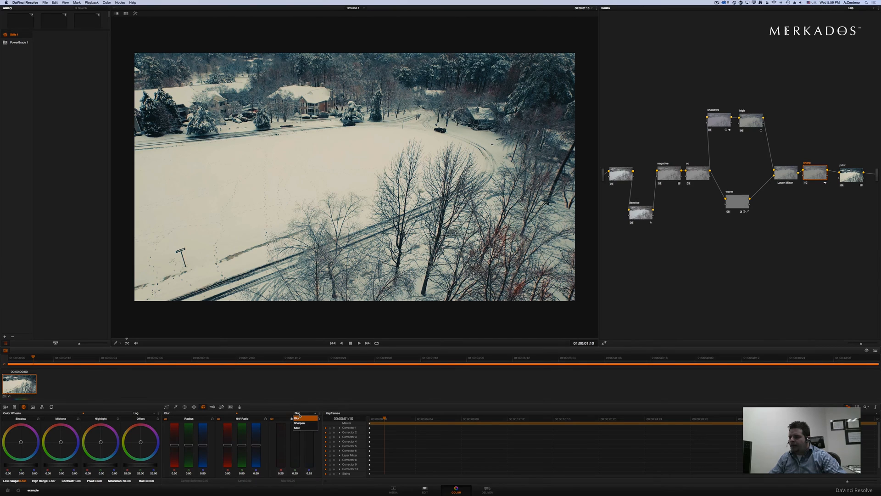
Switch the Blur palette on the new node to Sharpen mode.
click(299, 422)
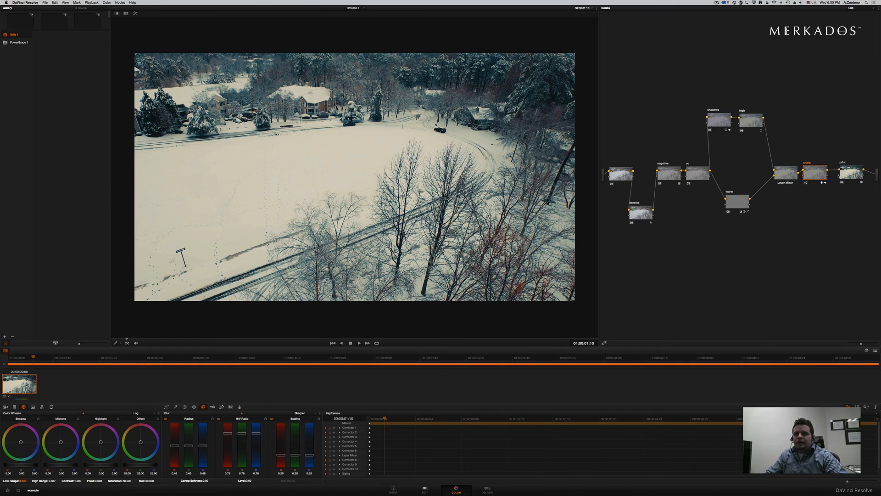
Adjust the sharpening amount until the footage looks crisper, then move to the Deliver page.
click(785, 172)
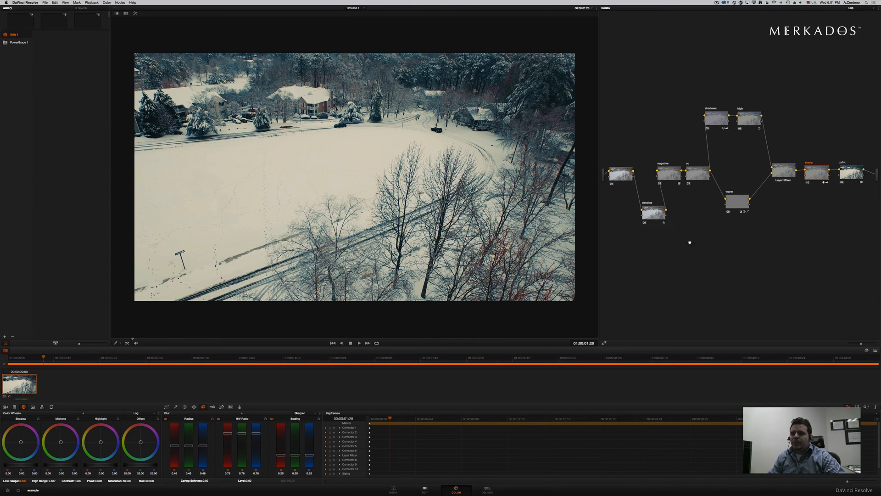
mouse_move(804, 215)
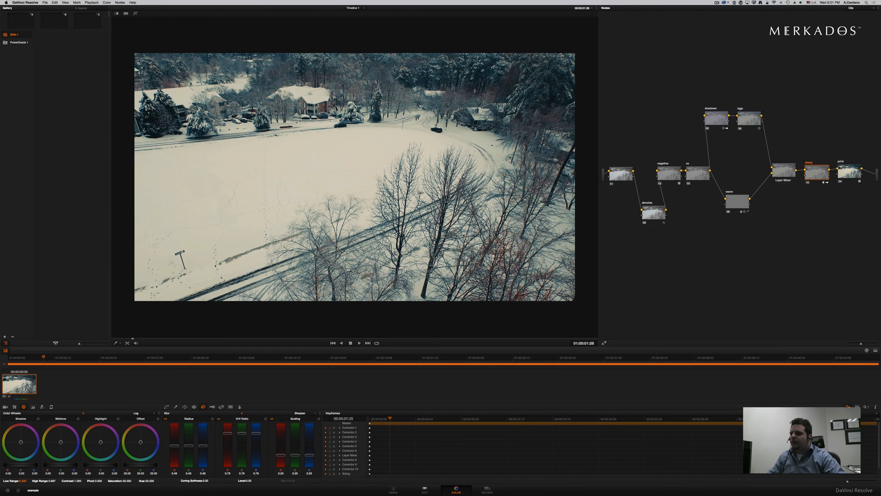
click(486, 488)
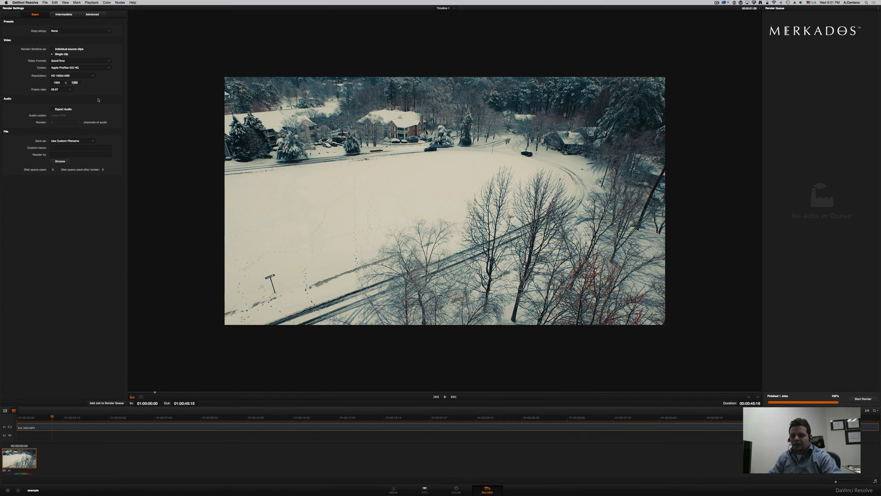
Choose a custom output resolution of 1920 by 818 for the render.
click(71, 76)
text(818)
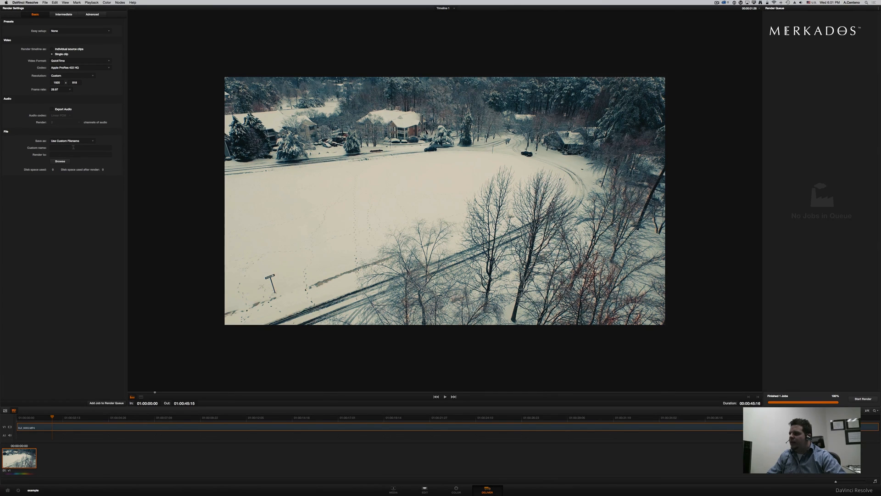
mouse_move(54, 245)
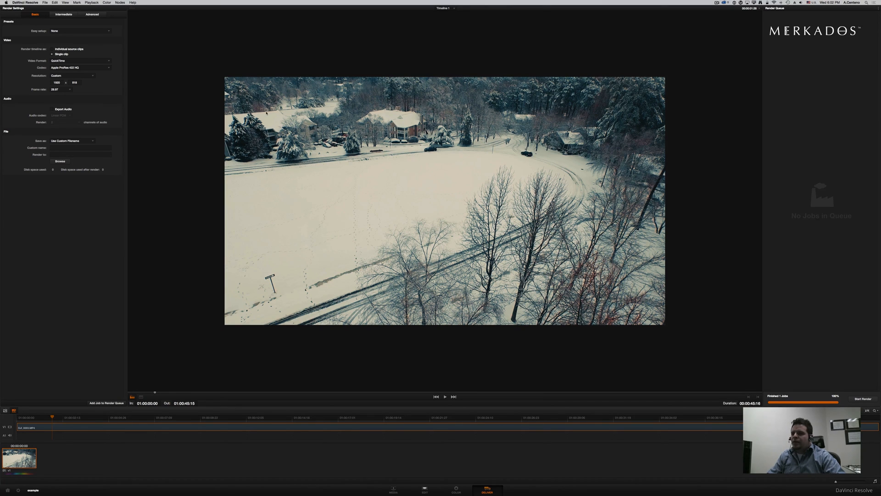
mouse_move(95, 195)
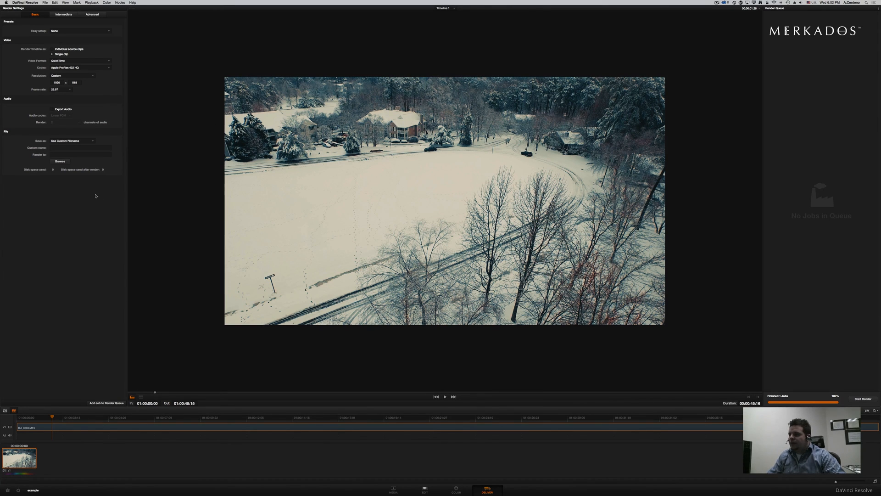